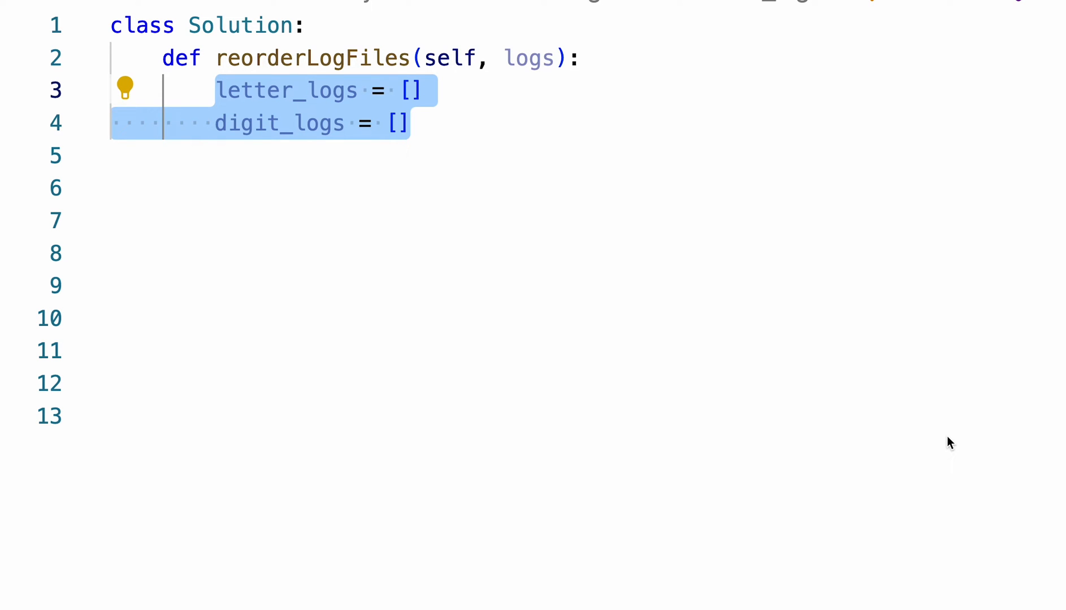
text(for log in logs:)
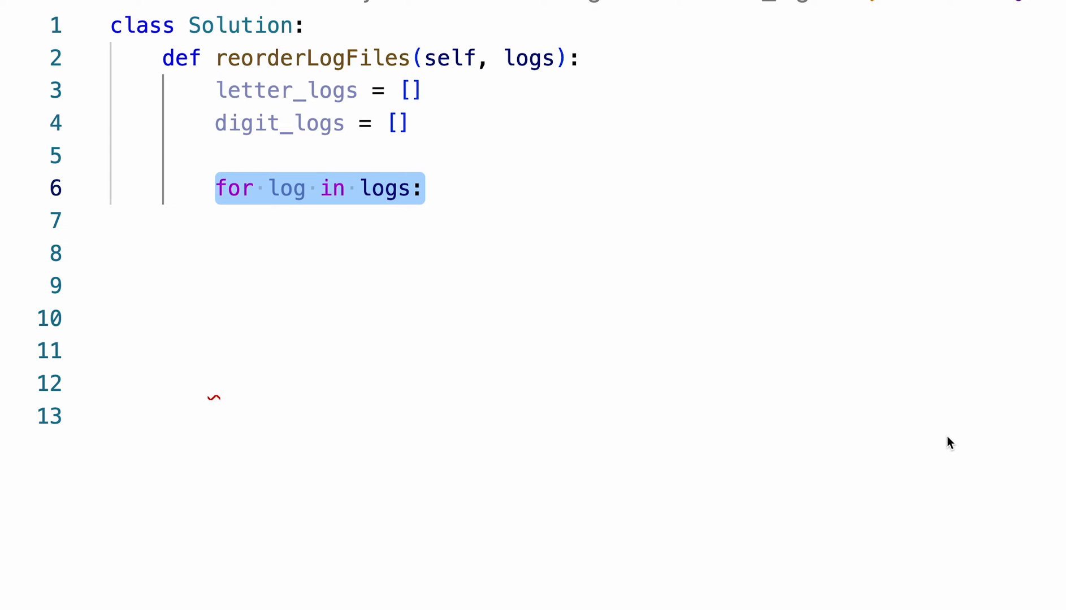
text(if log.split()[1].isdigit():)
click(483, 253)
text(digit_logs.append(log)
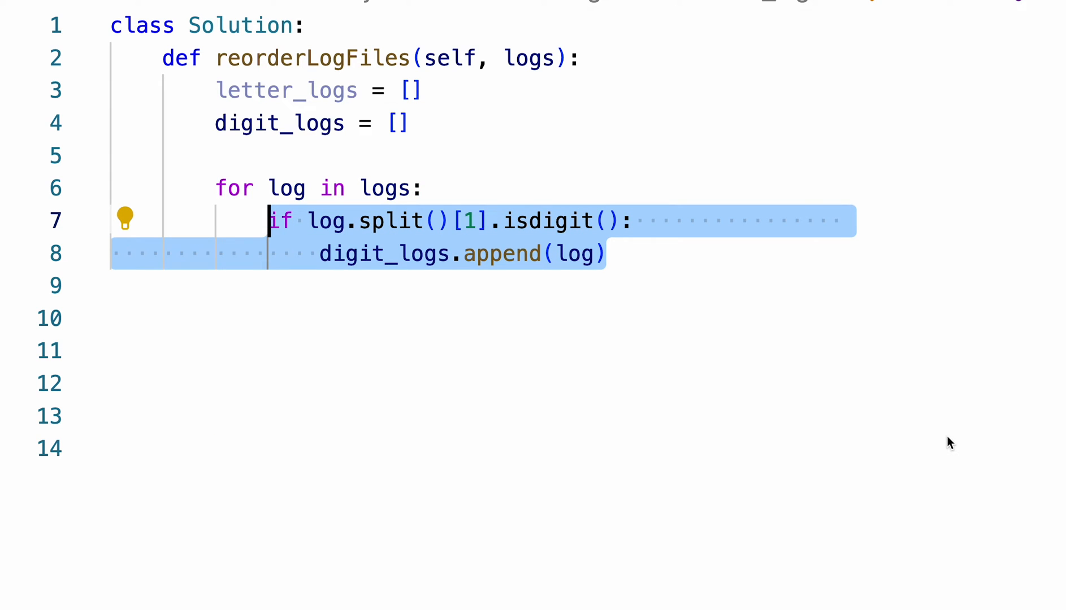
text(else:)
click(370, 318)
text(letter_logs.append(log))
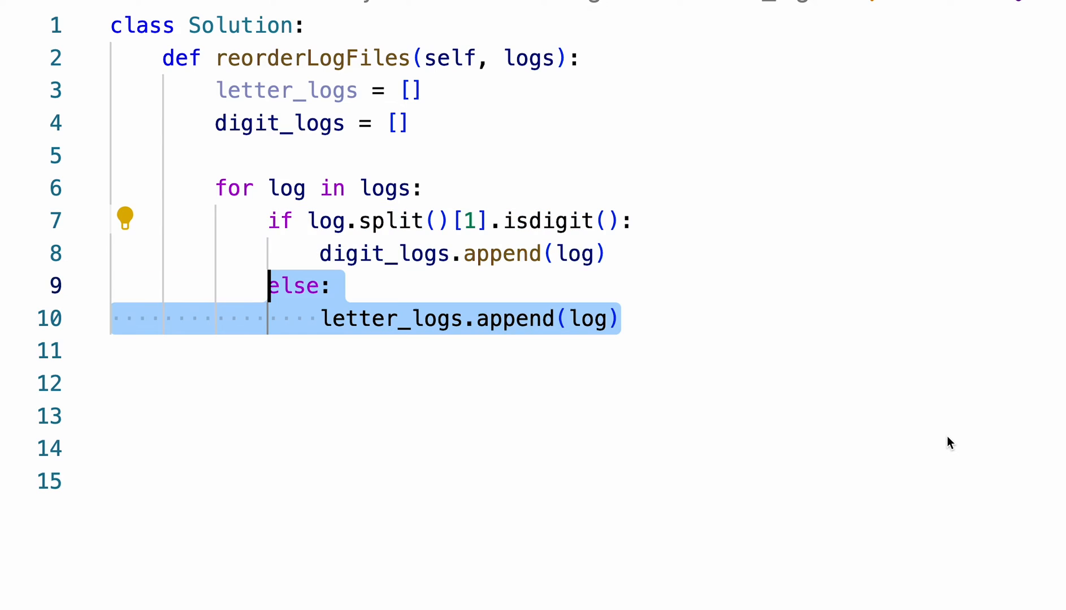